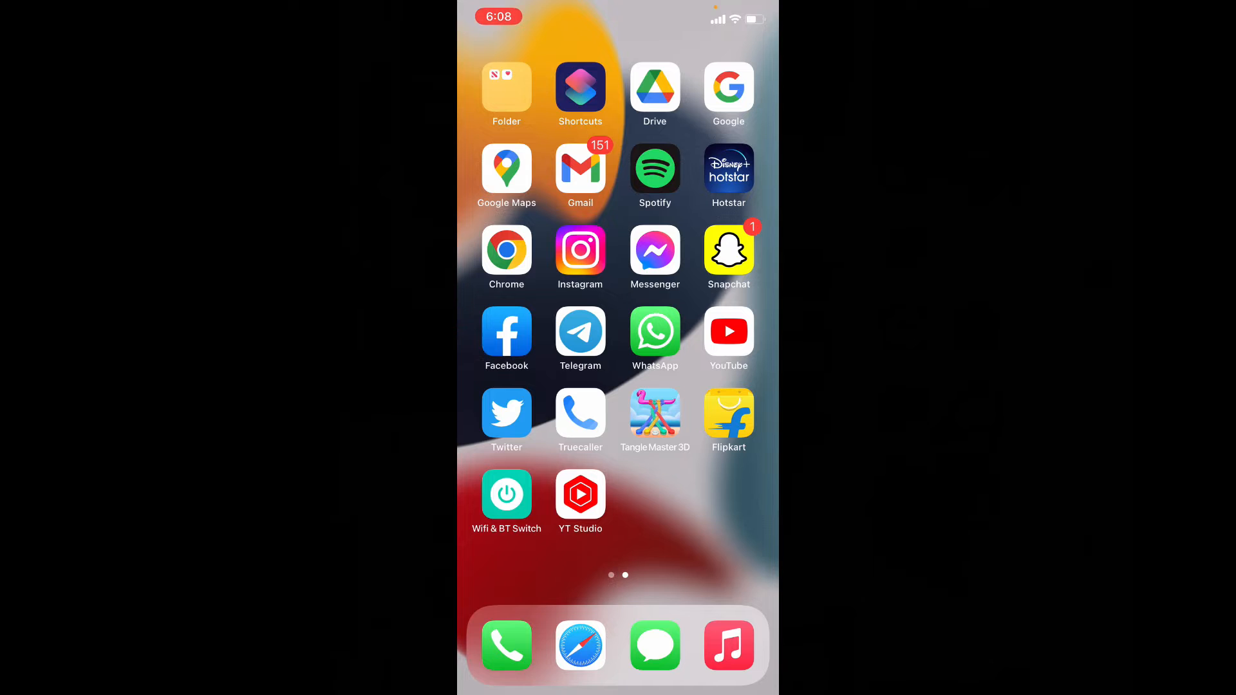
Launch Facebook and reach Settings through Menu > Settings & privacy.
left_click(506, 332)
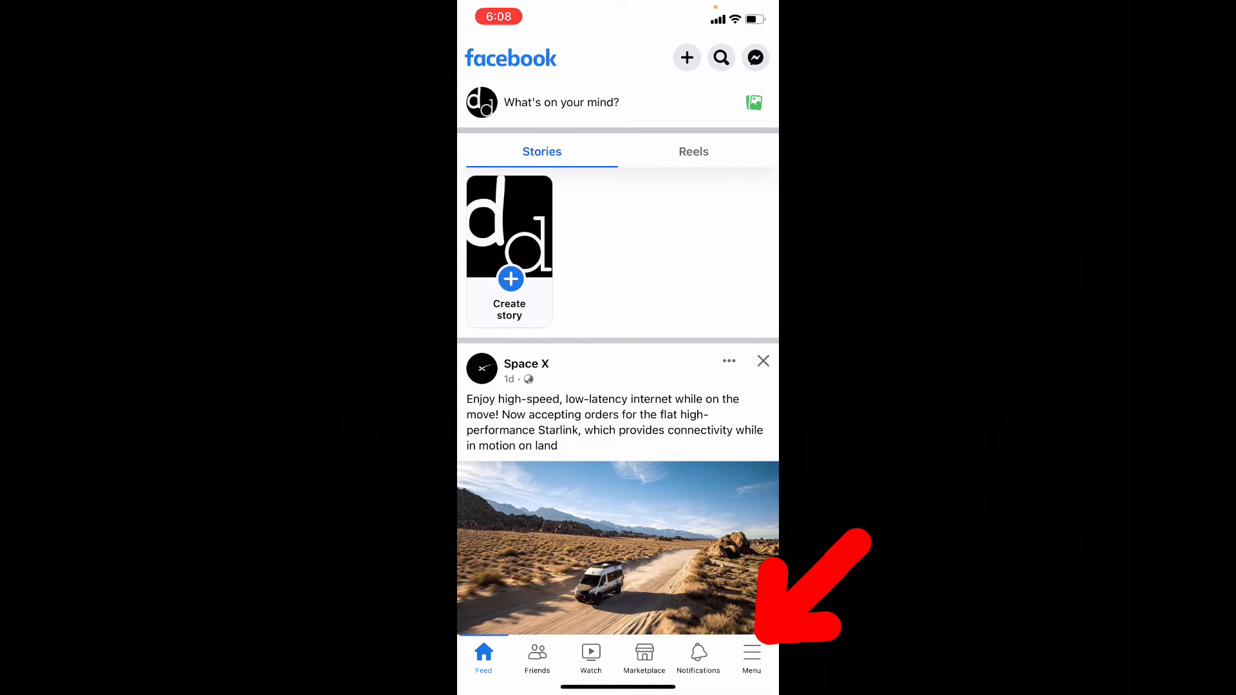
left_click(750, 658)
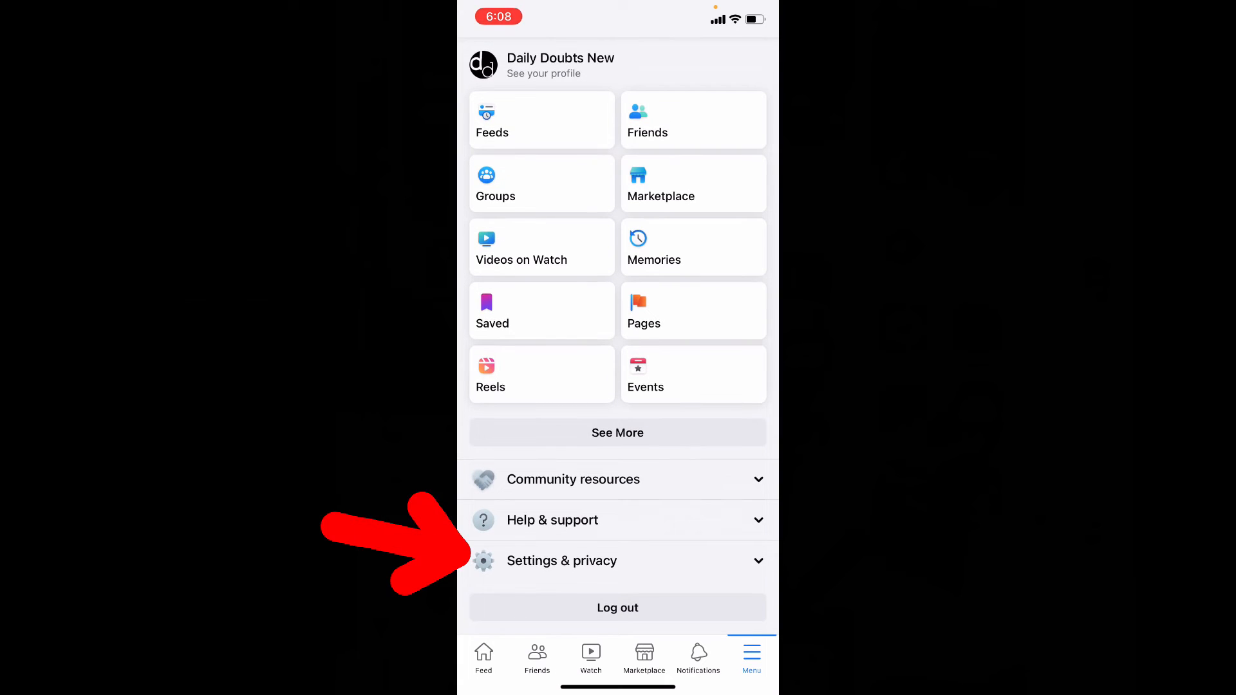
left_click(562, 560)
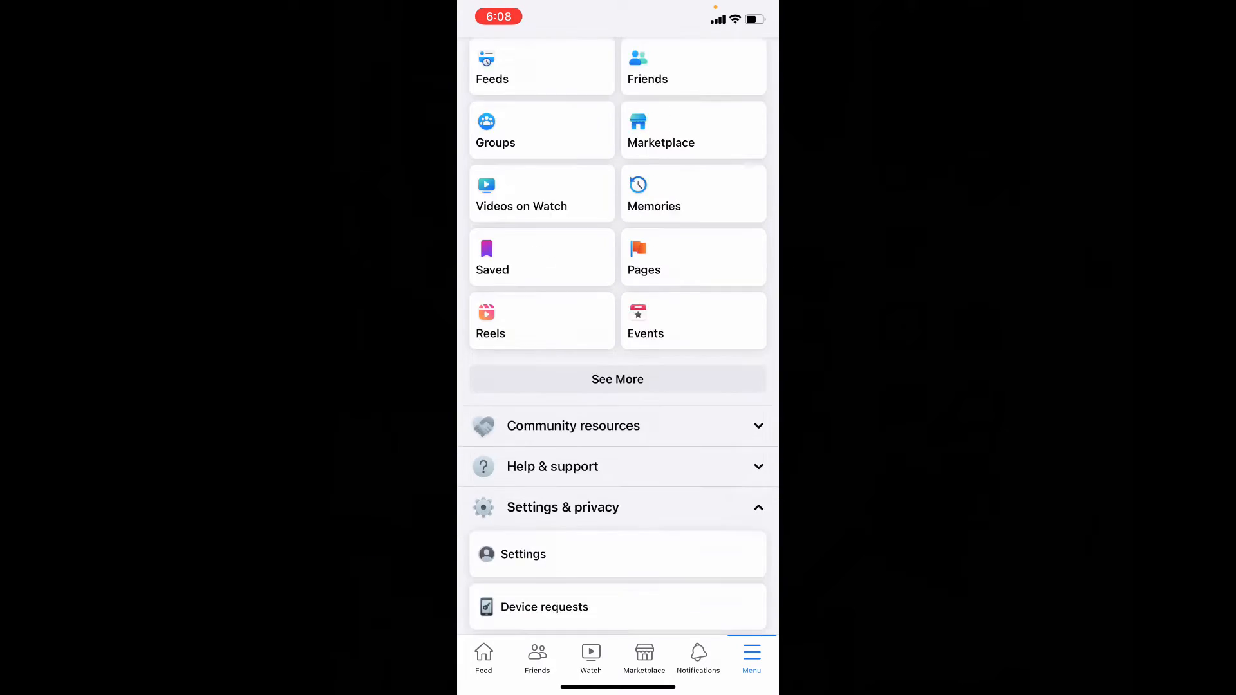
scroll("down", 3)
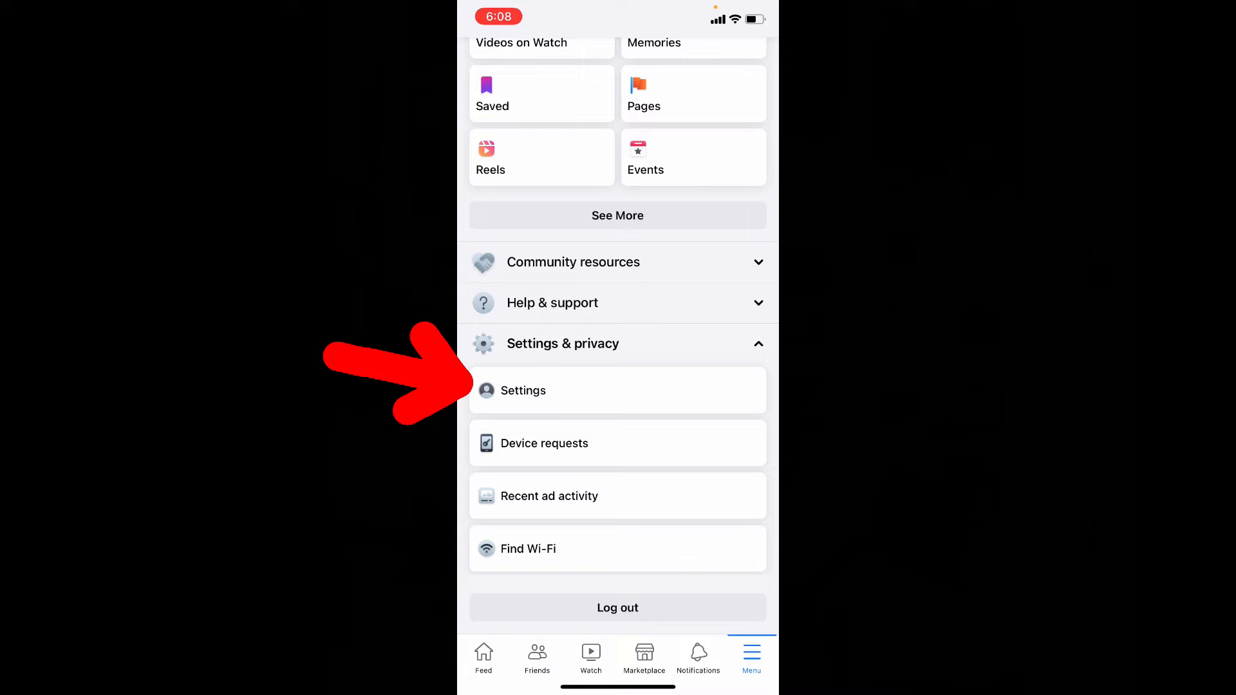
left_click(522, 390)
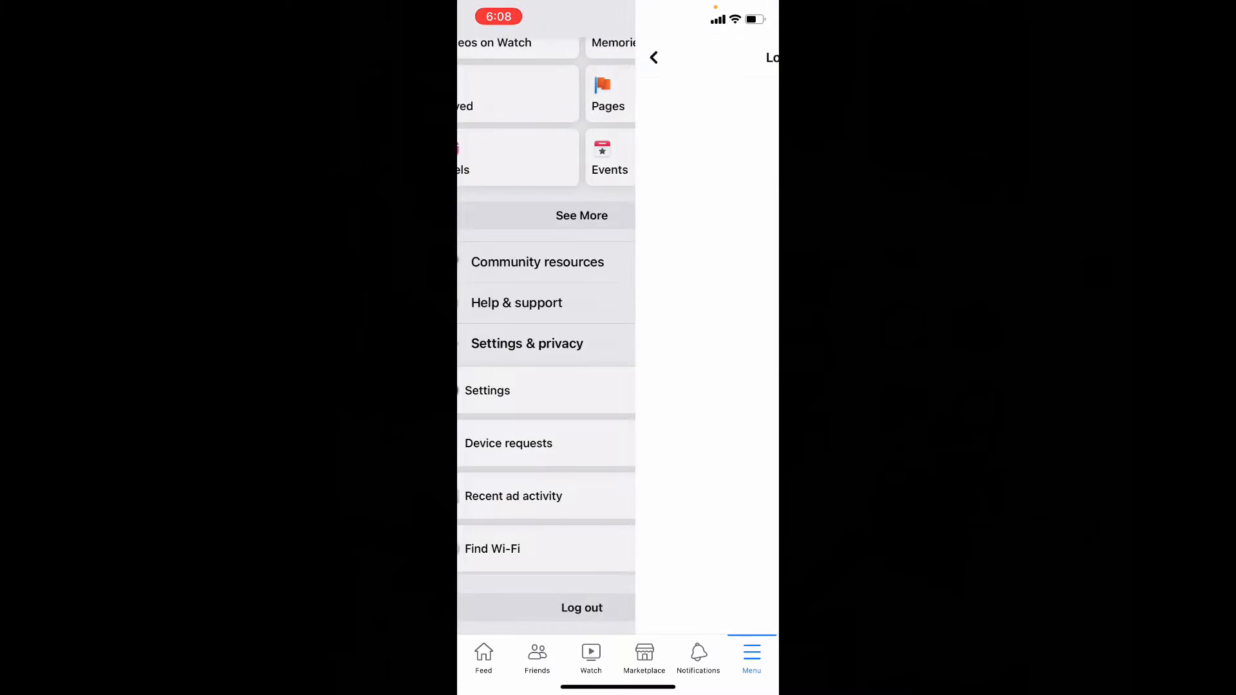
Enter Password and security and begin two-factor authentication setup.
left_click(526, 343)
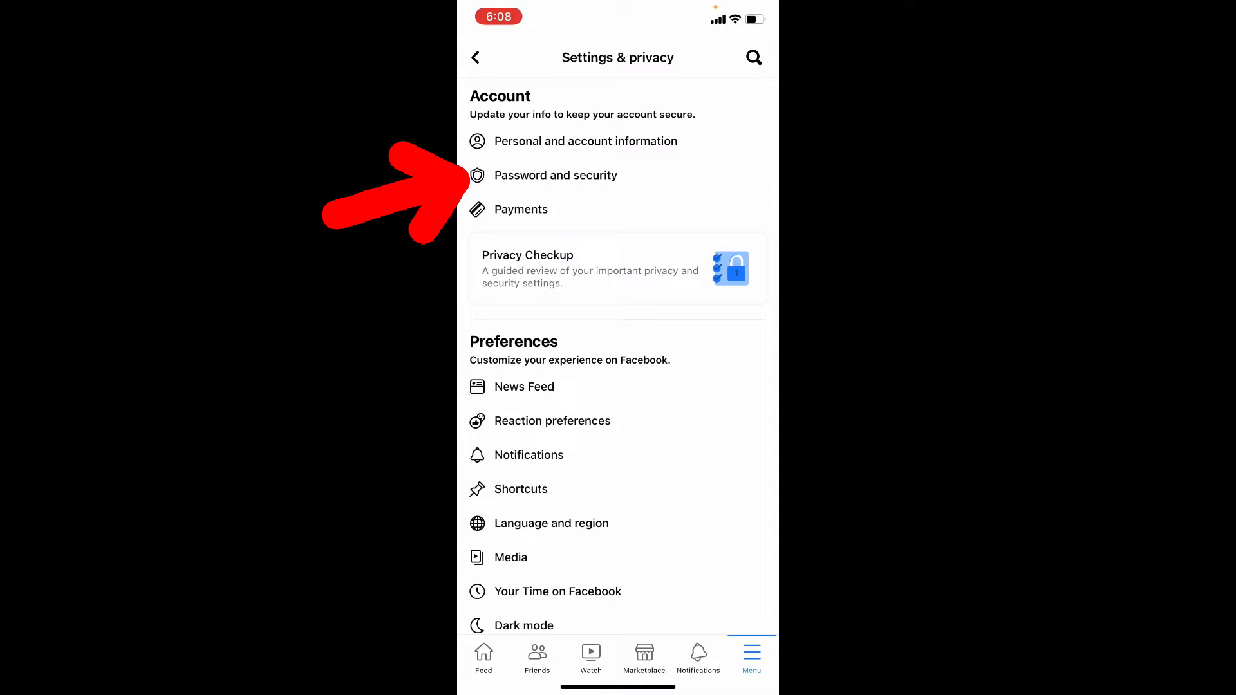
left_click(556, 175)
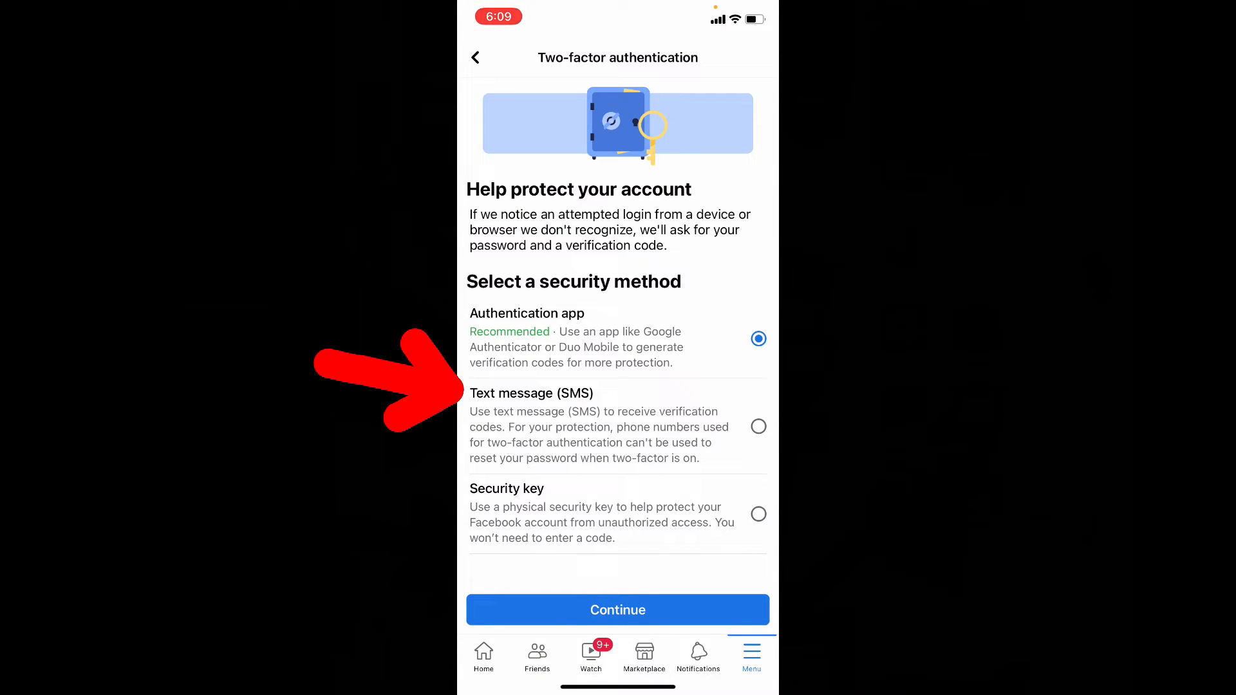
Choose Text message (SMS) as the security method and continue to the phone number step.
left_click(759, 426)
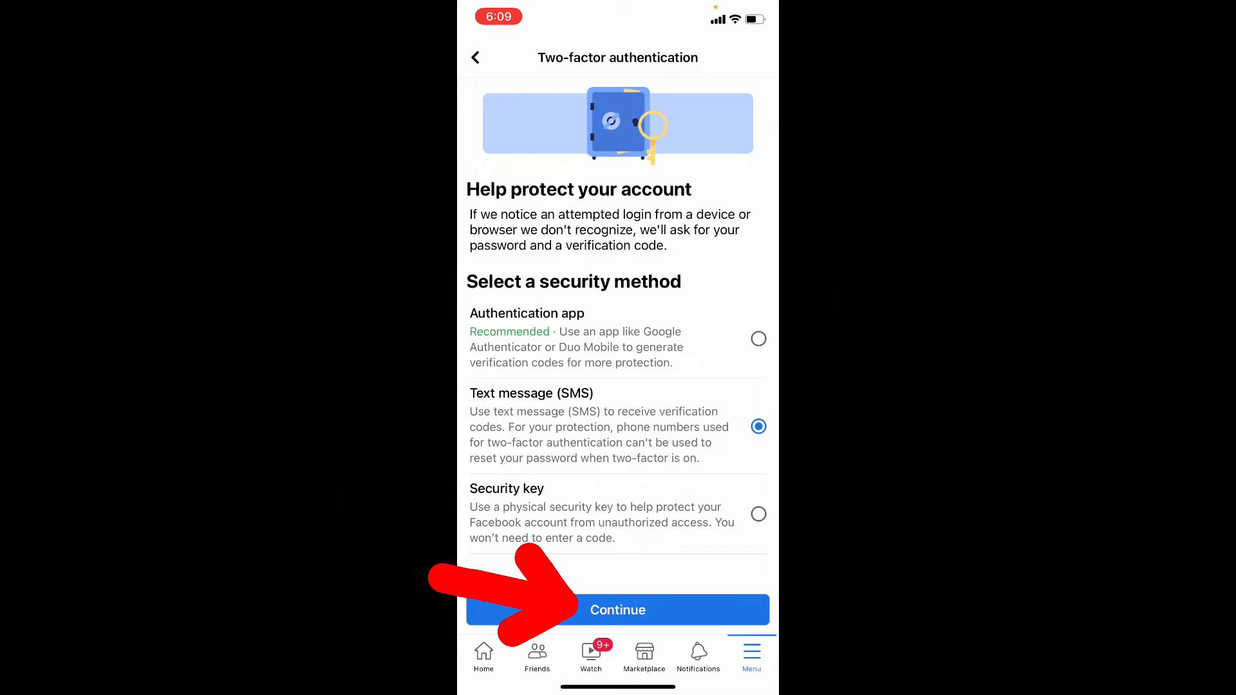
left_click(616, 609)
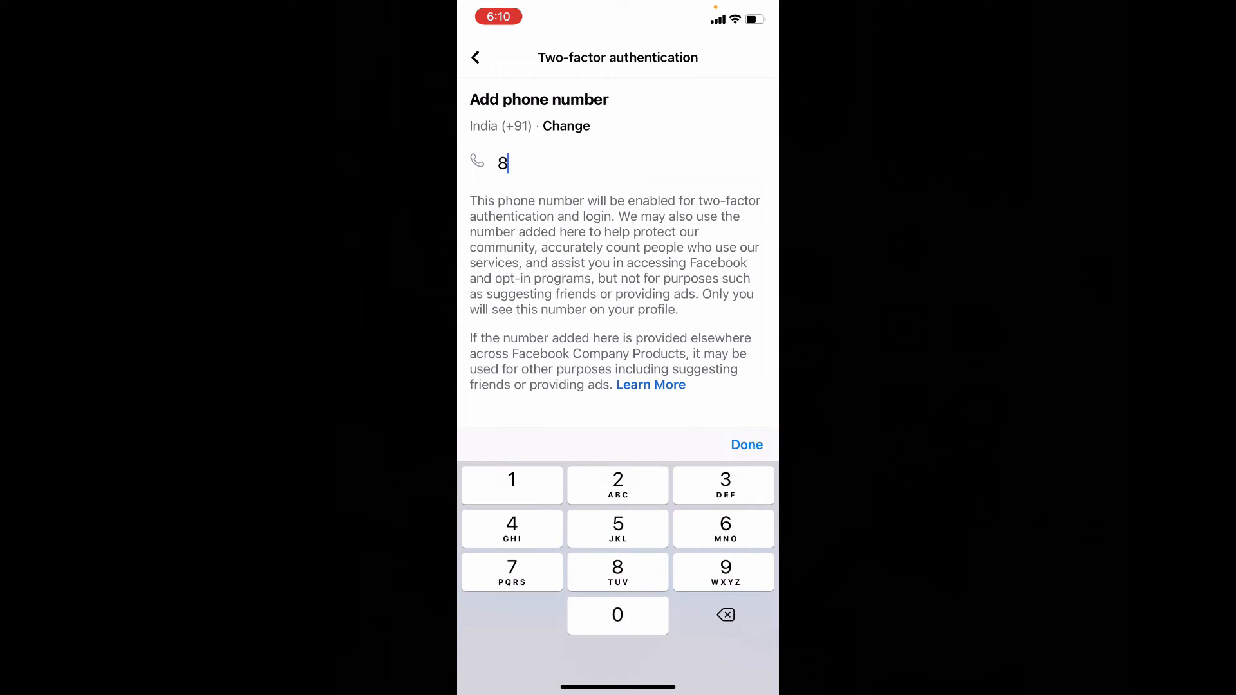
left_click(746, 444)
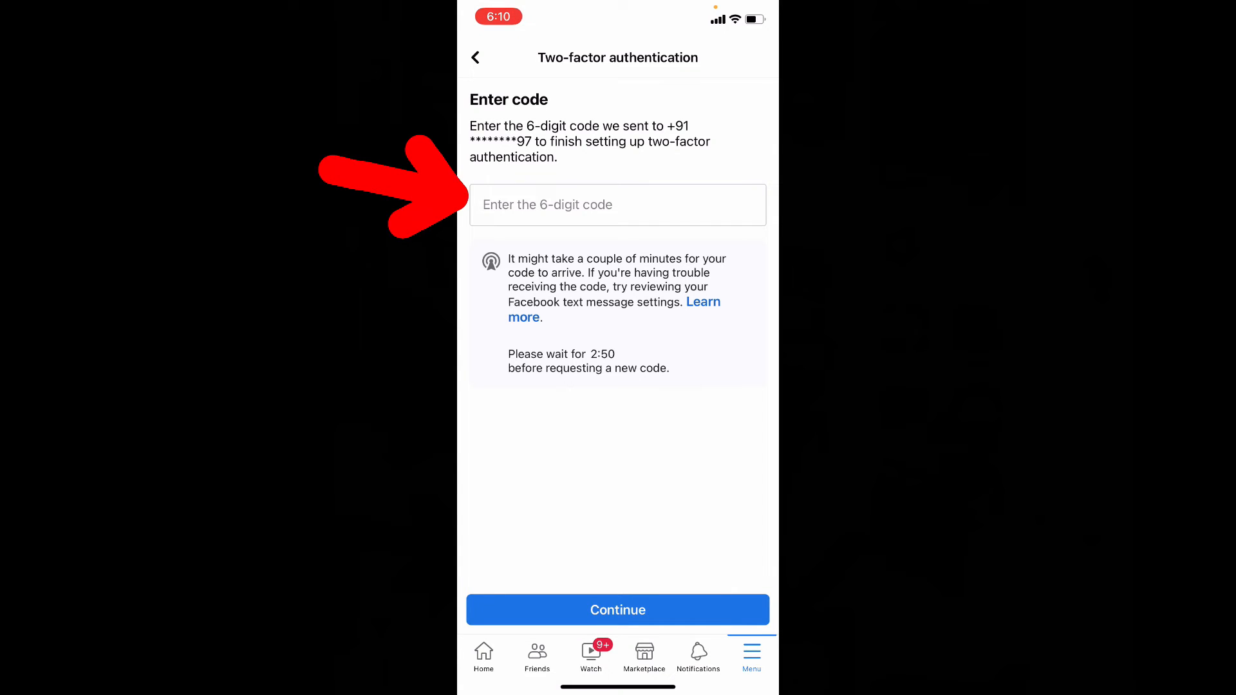
left_click(616, 204)
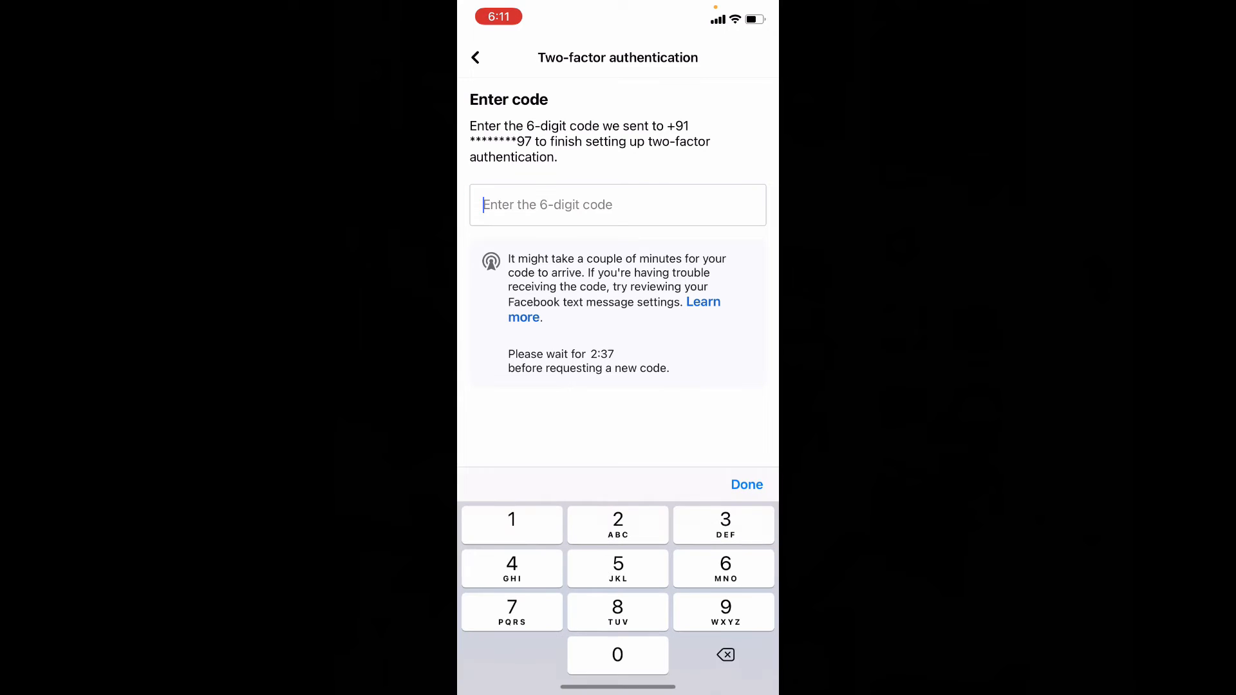
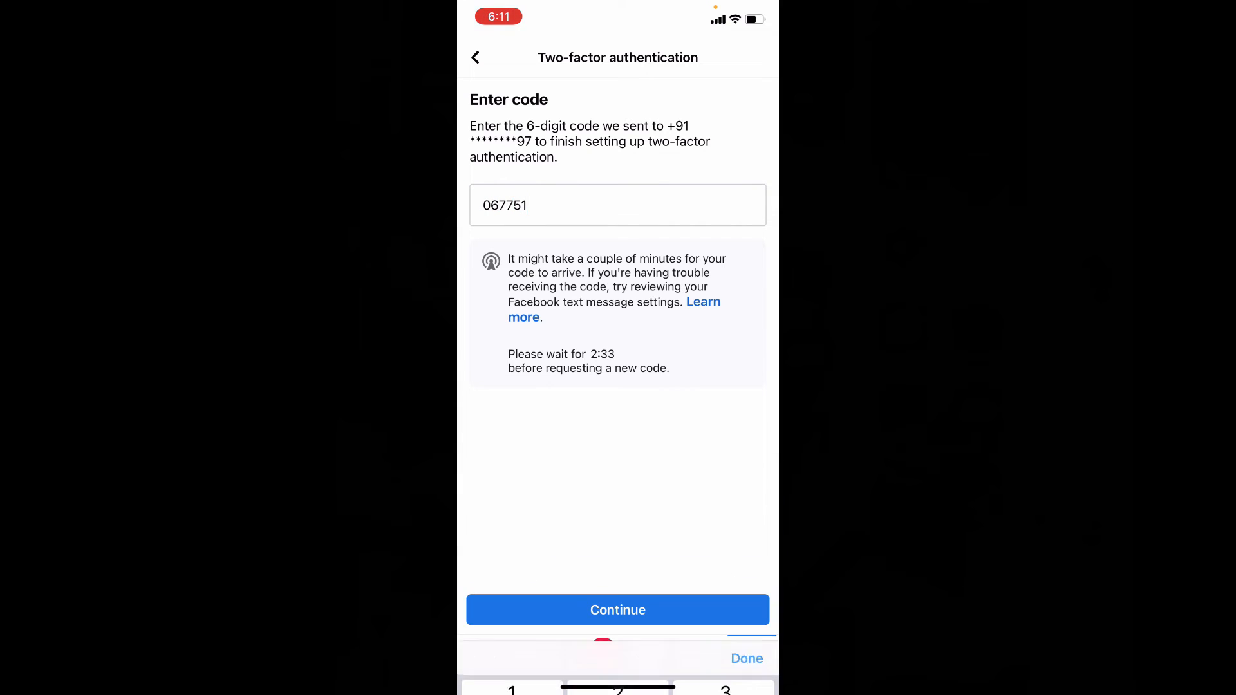
left_click(617, 609)
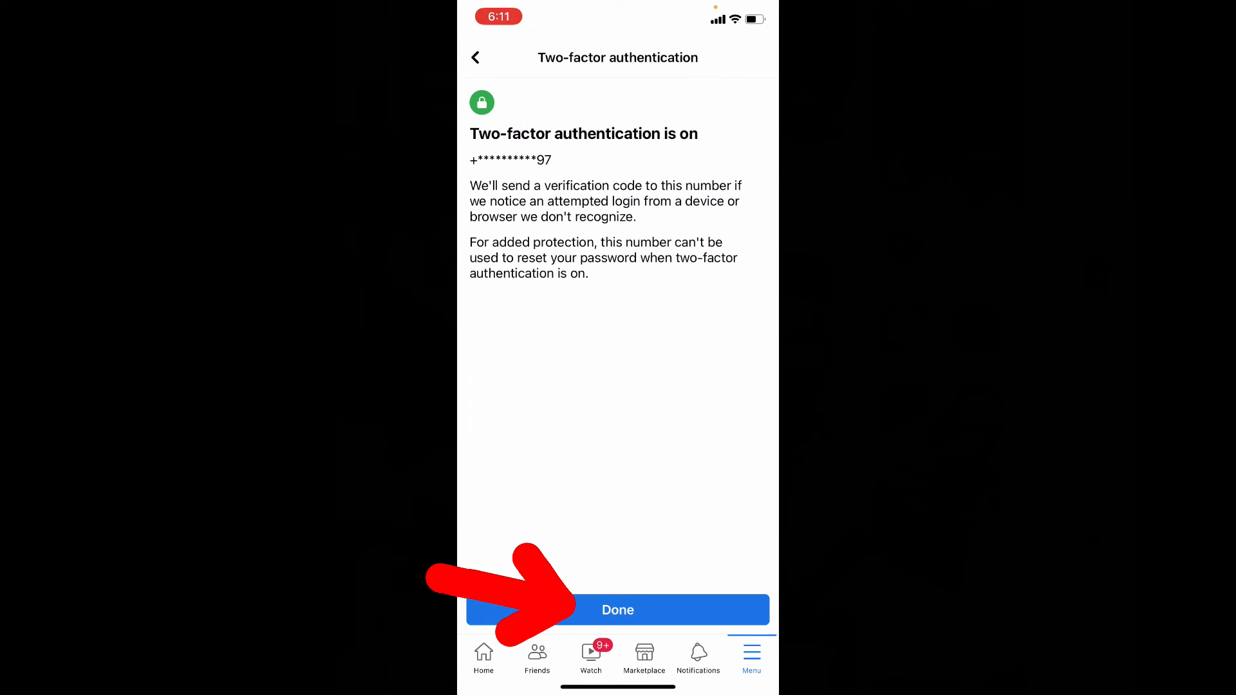
Finish setup with Done and decline using the number for ads with Not now.
left_click(616, 609)
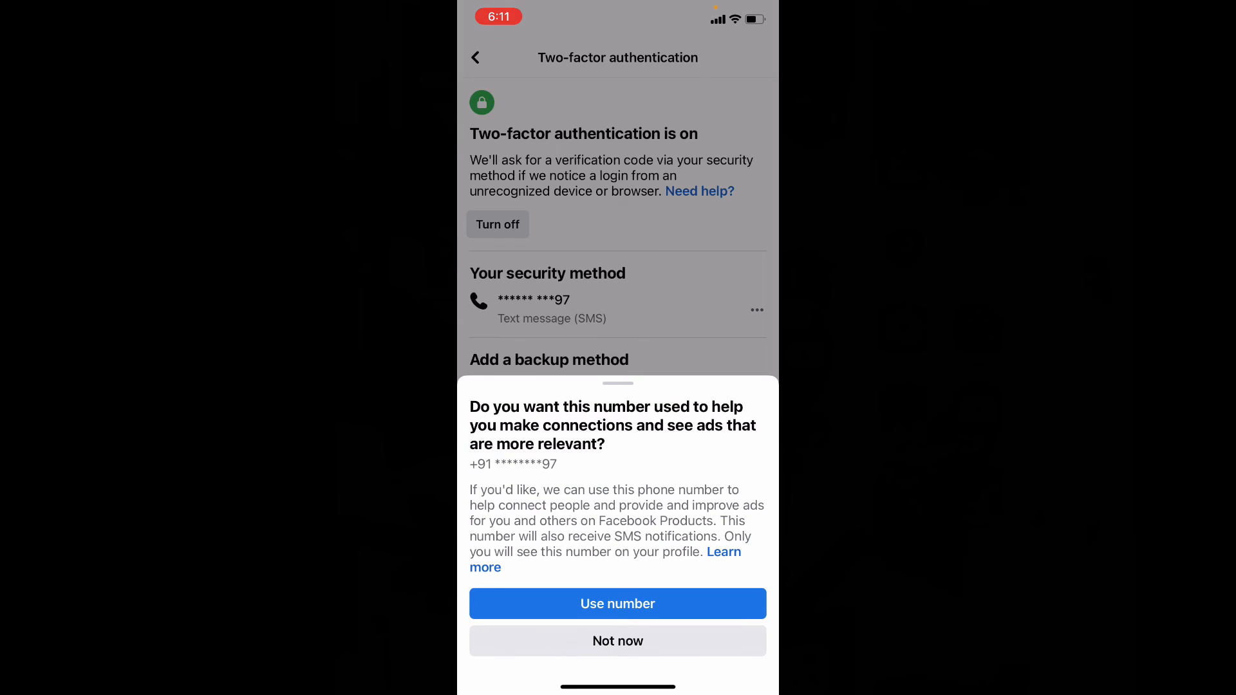
left_click(617, 642)
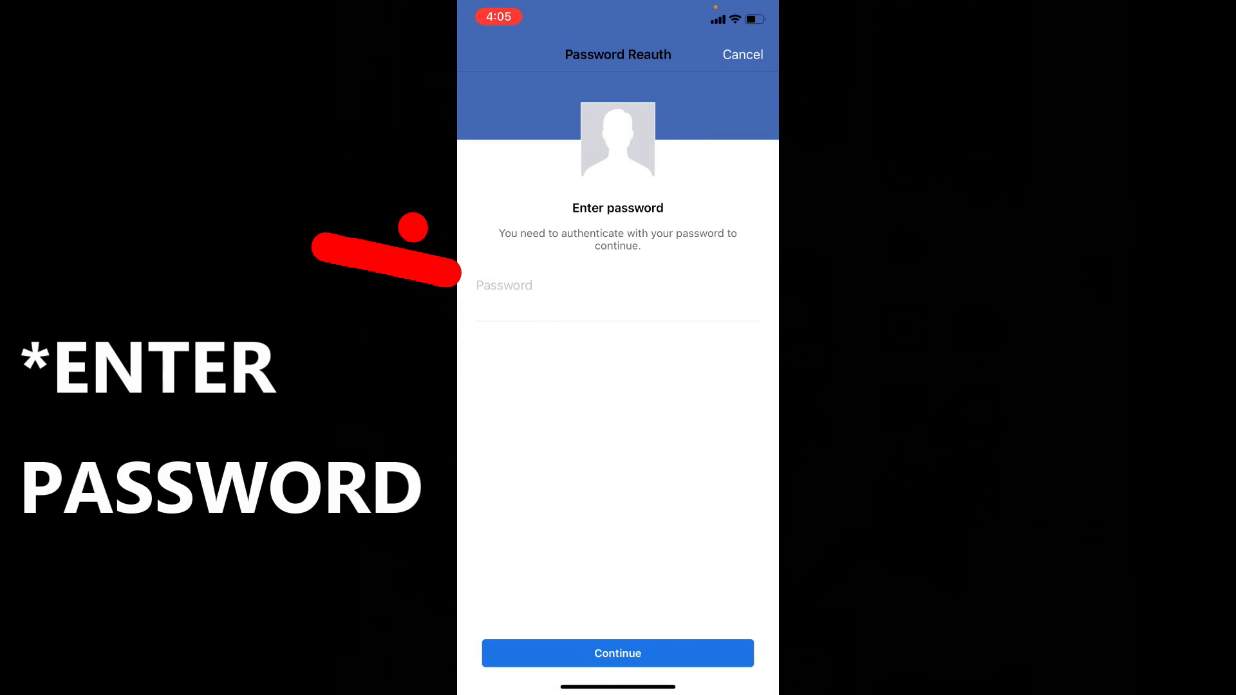
Enter the account password to pass re-authentication and show recovery codes.
left_click(616, 286)
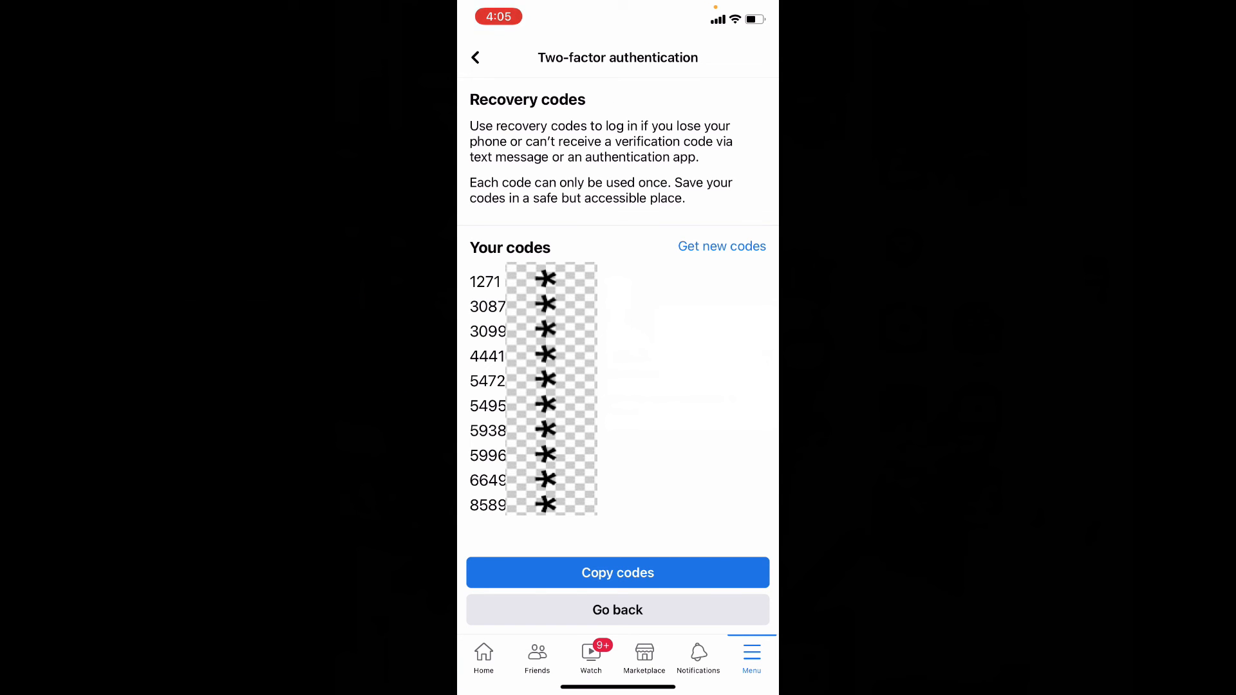
Copy the recovery codes, dismiss the copied confirmation, and return to the codes list.
left_click(616, 572)
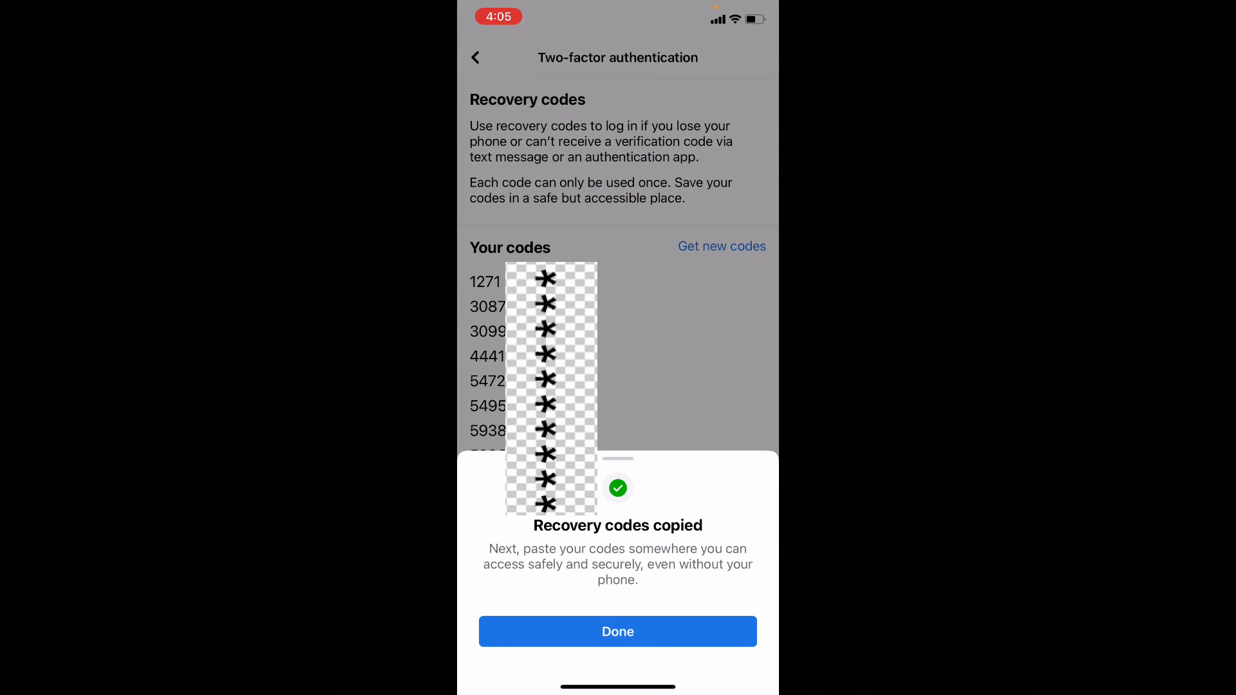
left_click(616, 631)
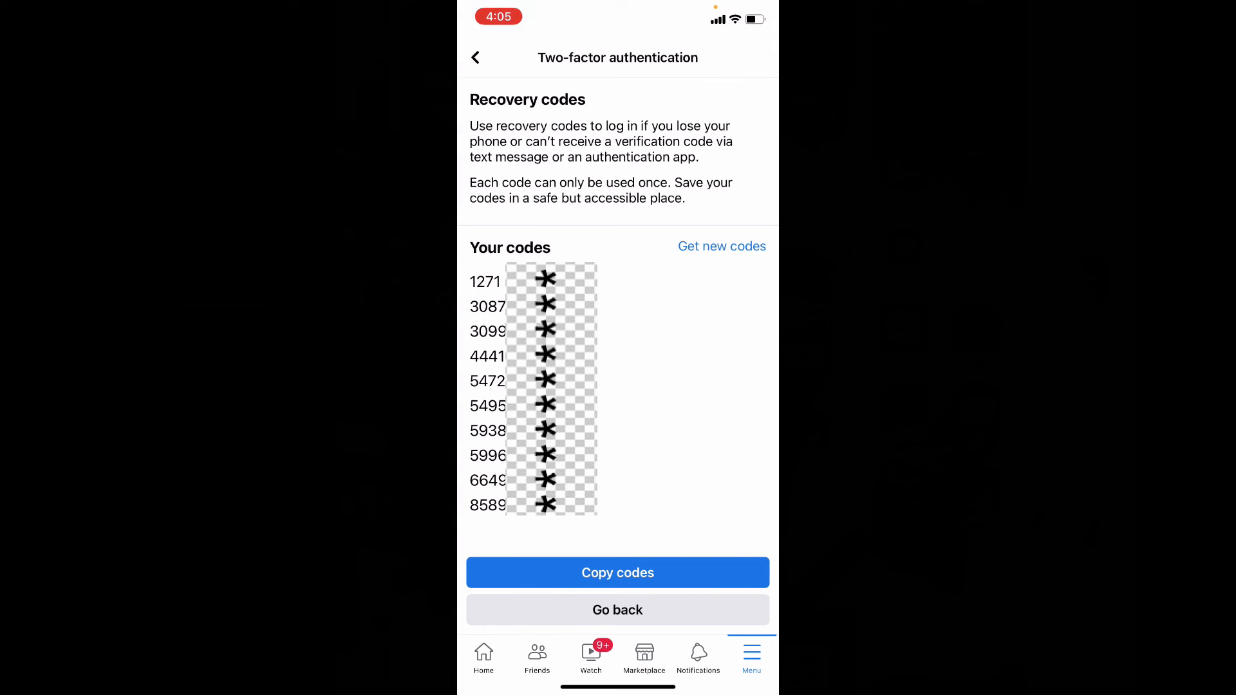
left_click(617, 571)
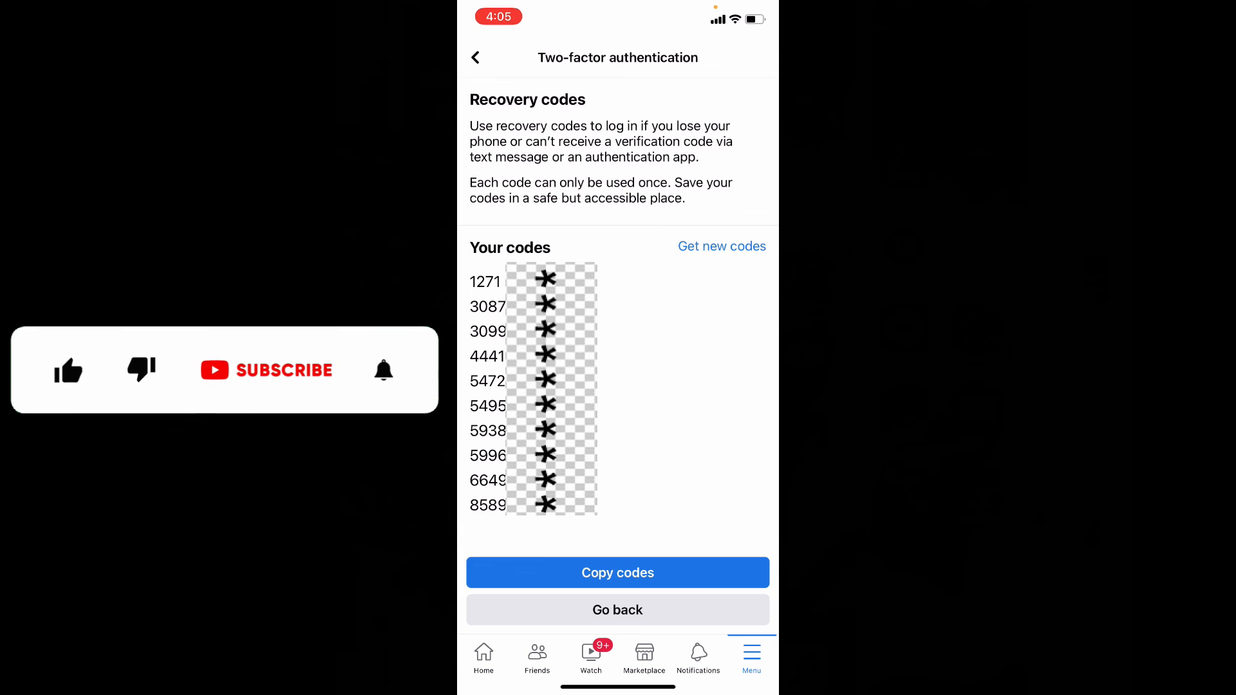
left_click(68, 371)
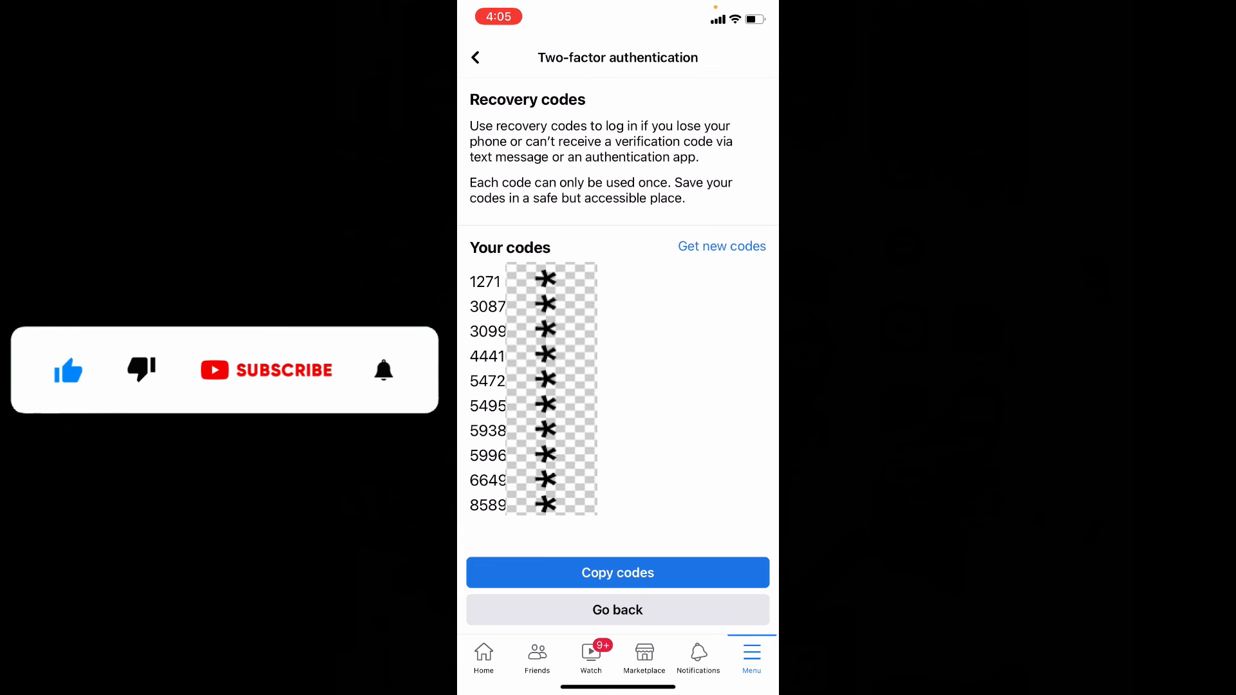